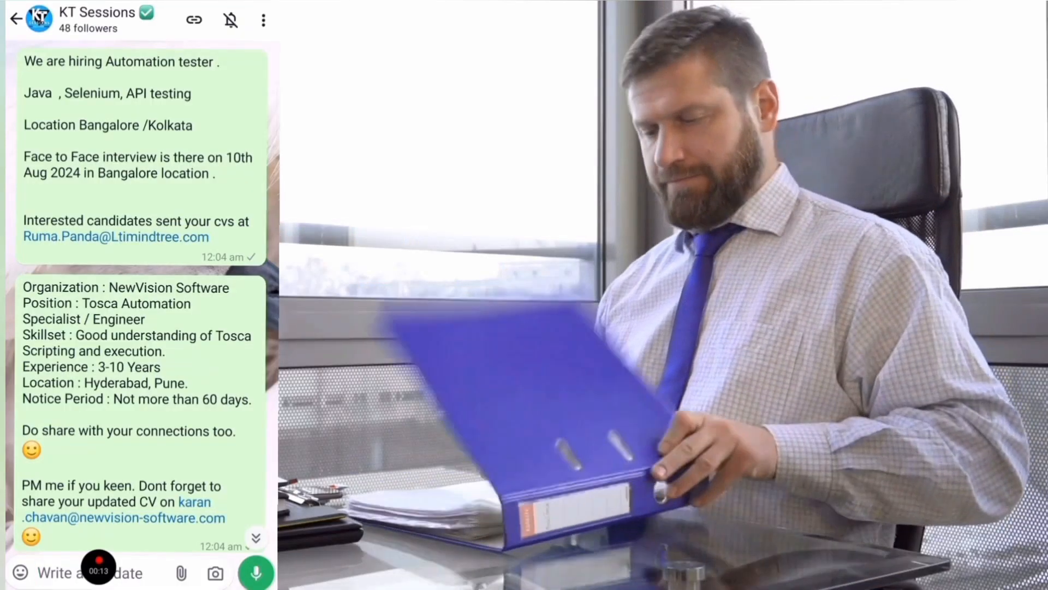
# - Scroll through the KT Sessions channel's A360 tutorial video list
pyautogui.scroll(-3)
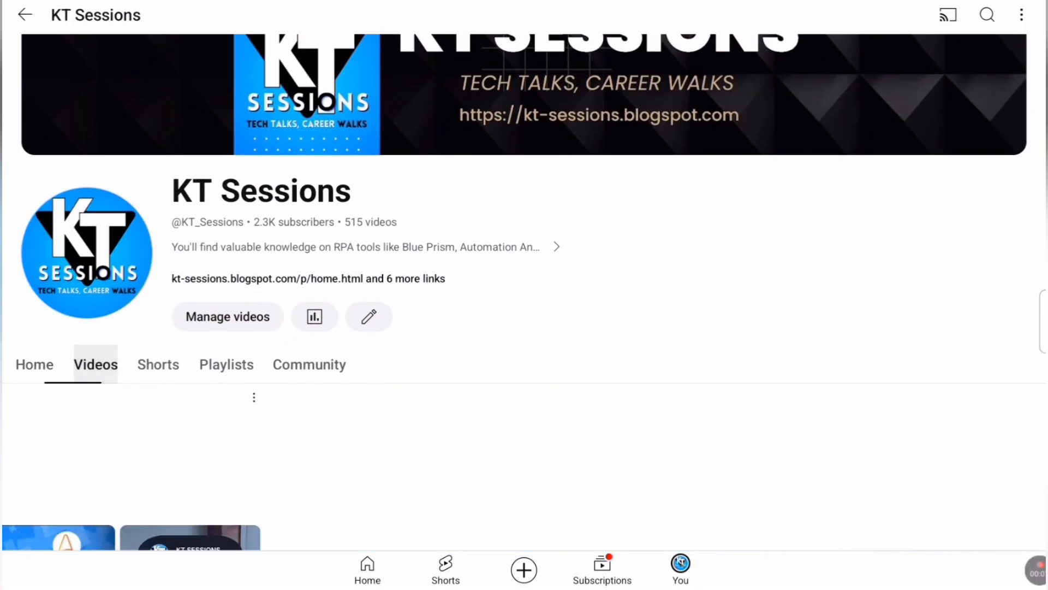
pyautogui.scroll(-3)
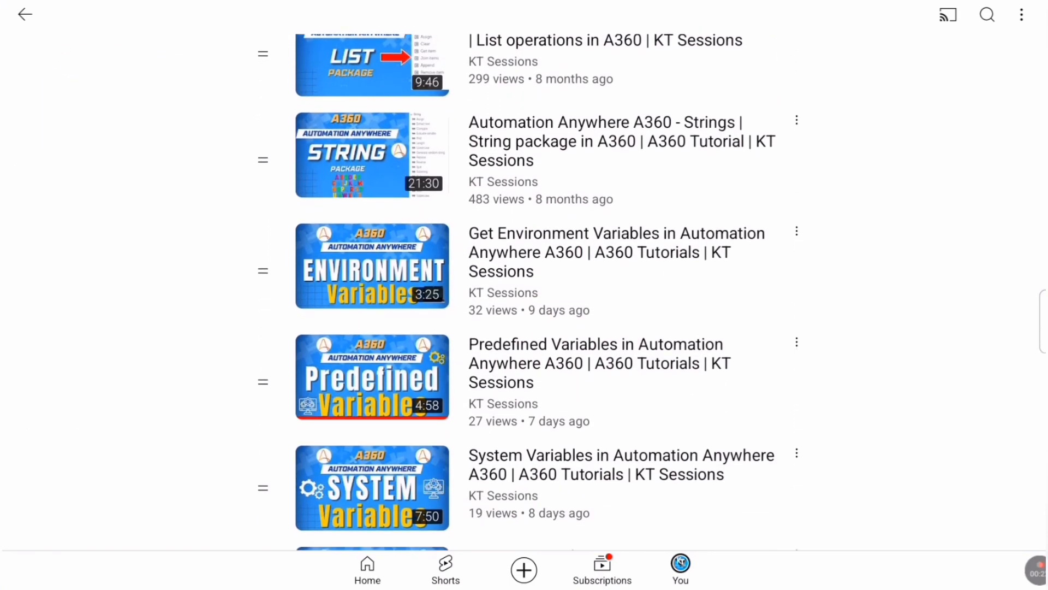
pyautogui.scroll(-3)
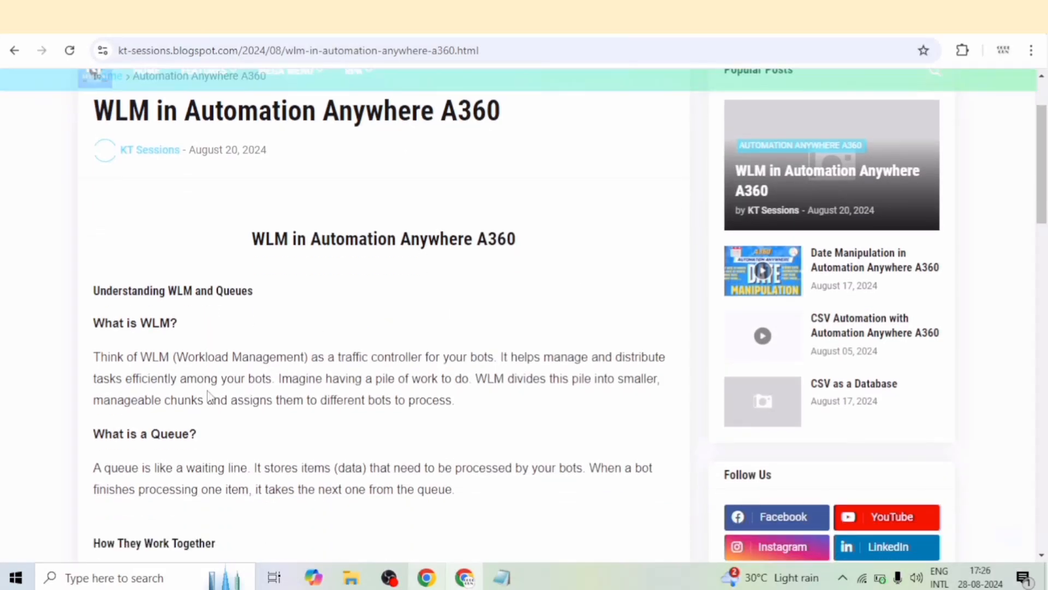
# - Scroll down the WLM article body from 'Understanding WLM and Queues' through the tips
pyautogui.scroll(-3)
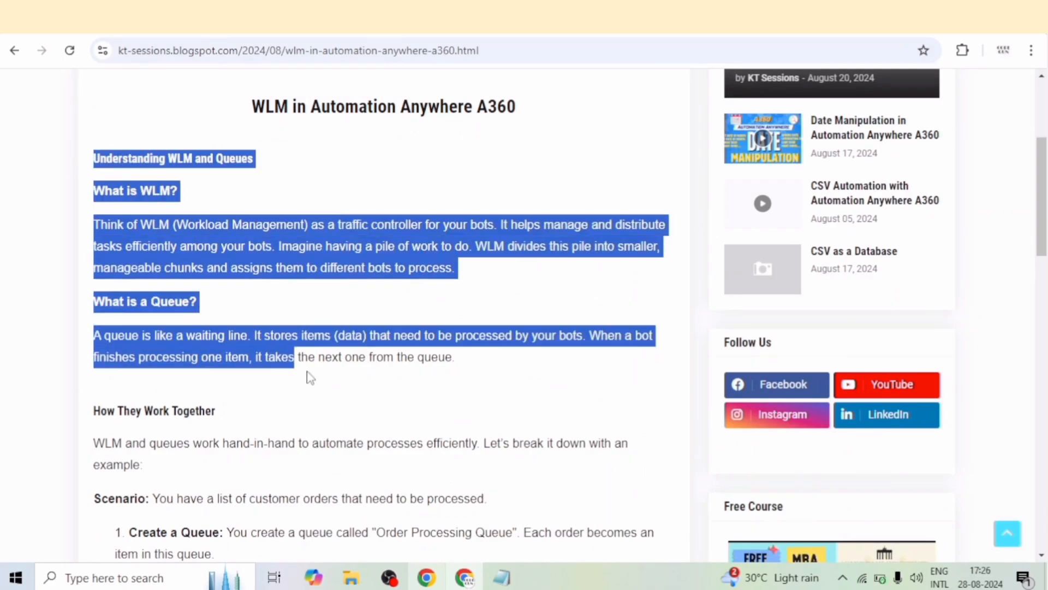
pyautogui.scroll(-3)
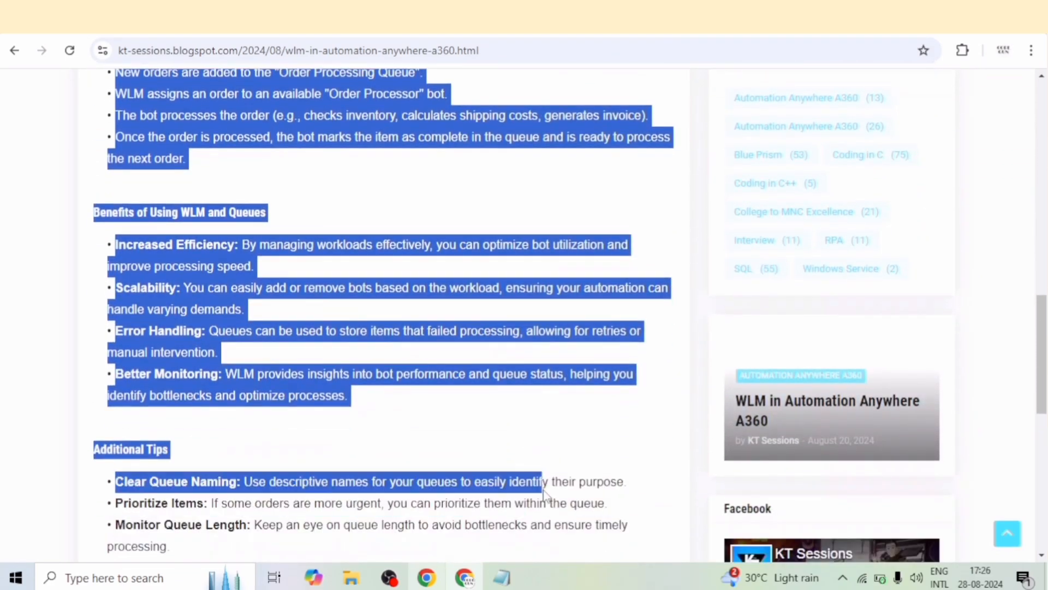
pyautogui.scroll(-3)
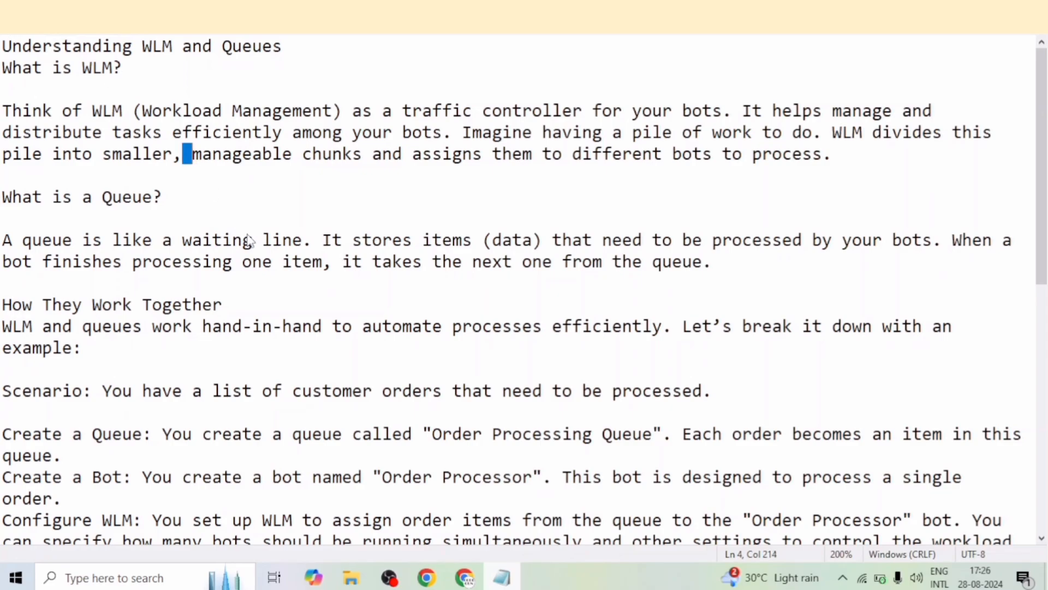
# - Save the pasted article text as myScript.txt in Desktop > A360
pyautogui.click(246, 233)
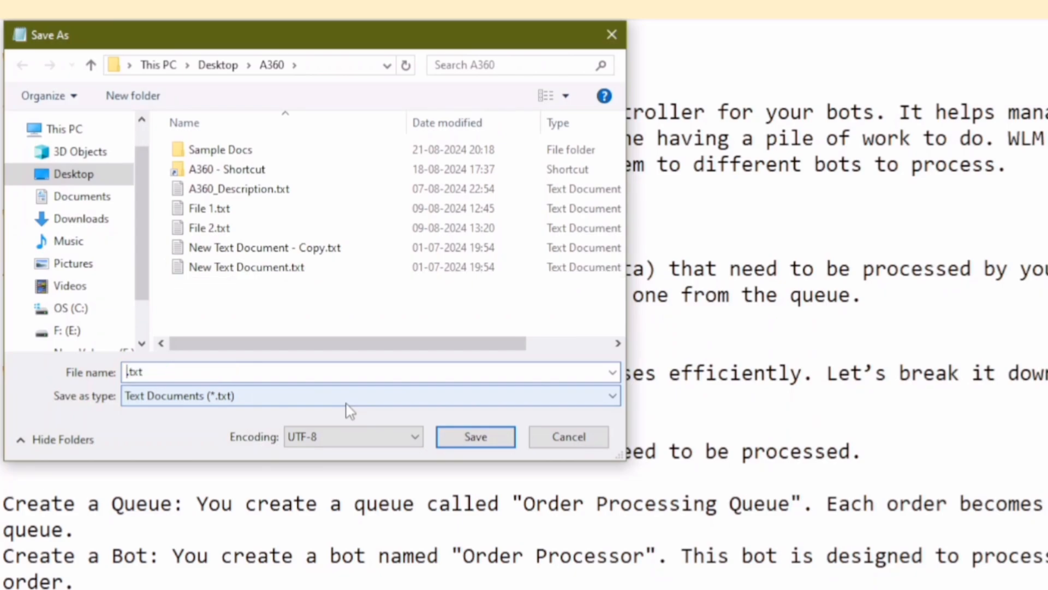
pyautogui.write('360')
pyautogui.write('myScr')
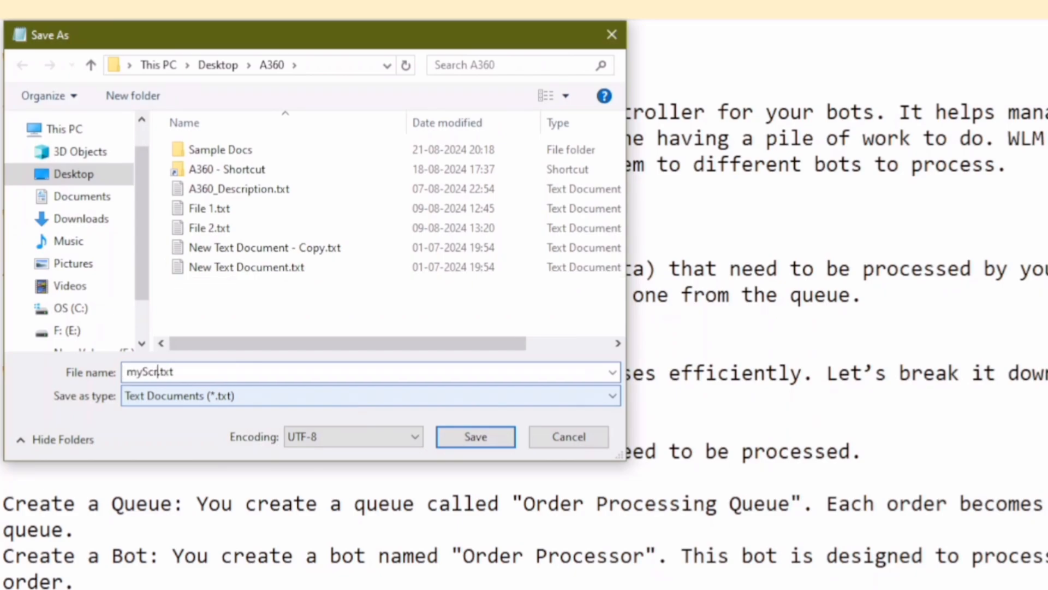
pyautogui.write('ipt')
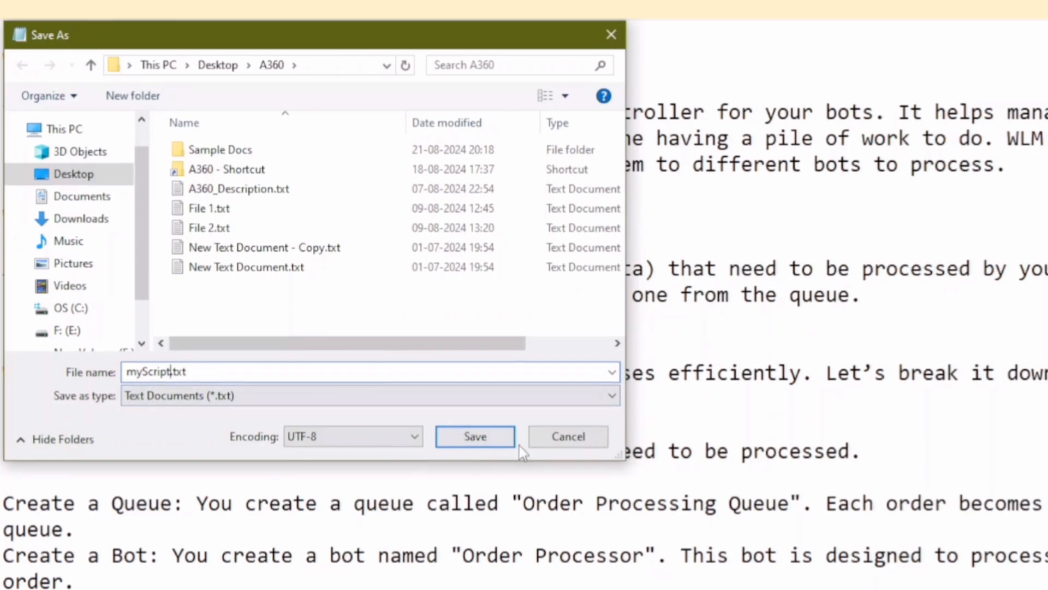
pyautogui.click(475, 435)
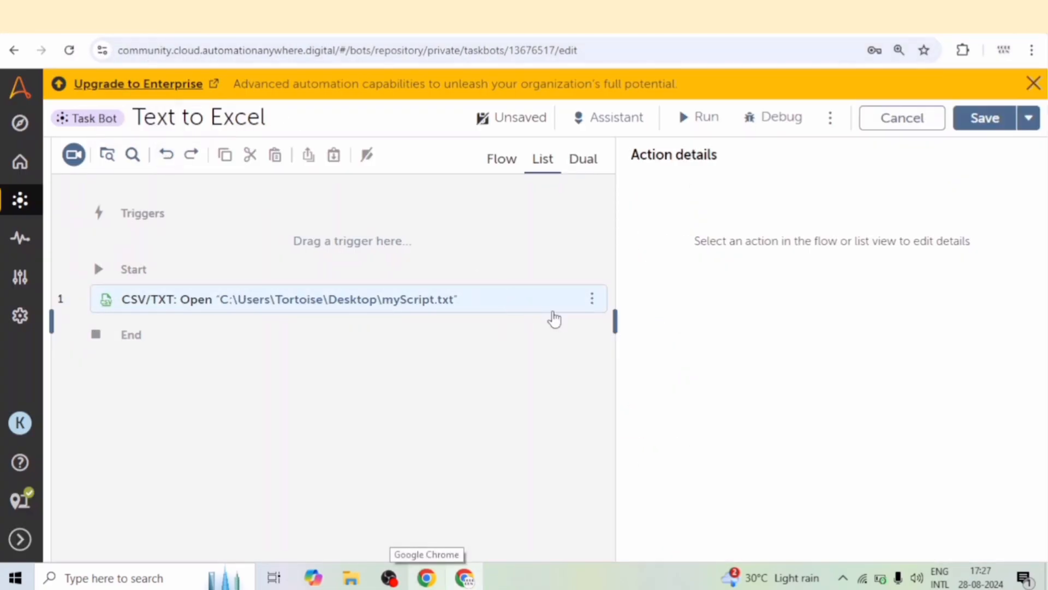
# - Mark myScript.txt in the CSV/TXT Open action as having a header row
pyautogui.click(287, 299)
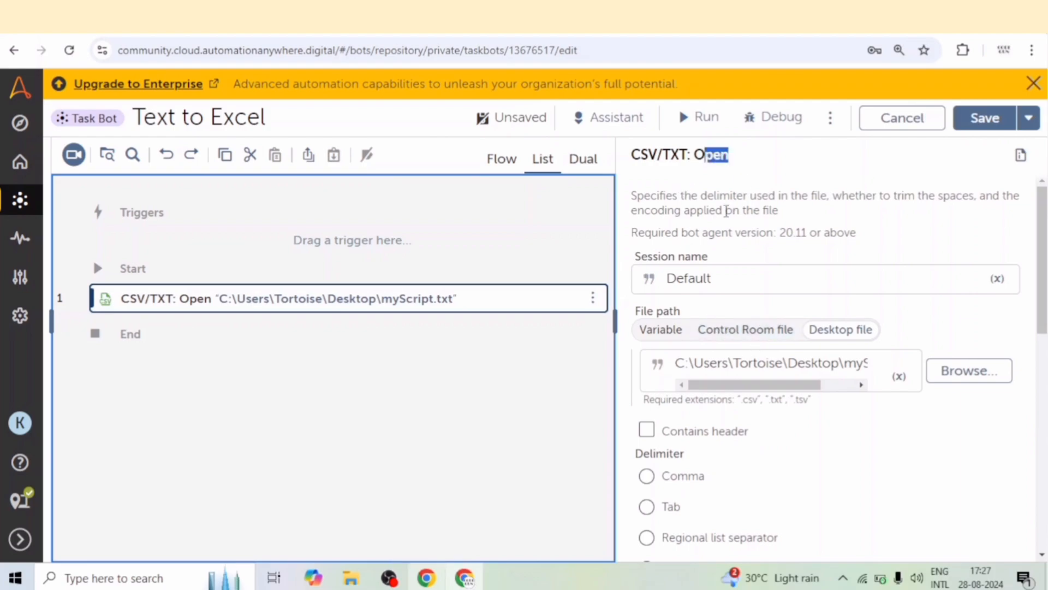
pyautogui.scroll(-3)
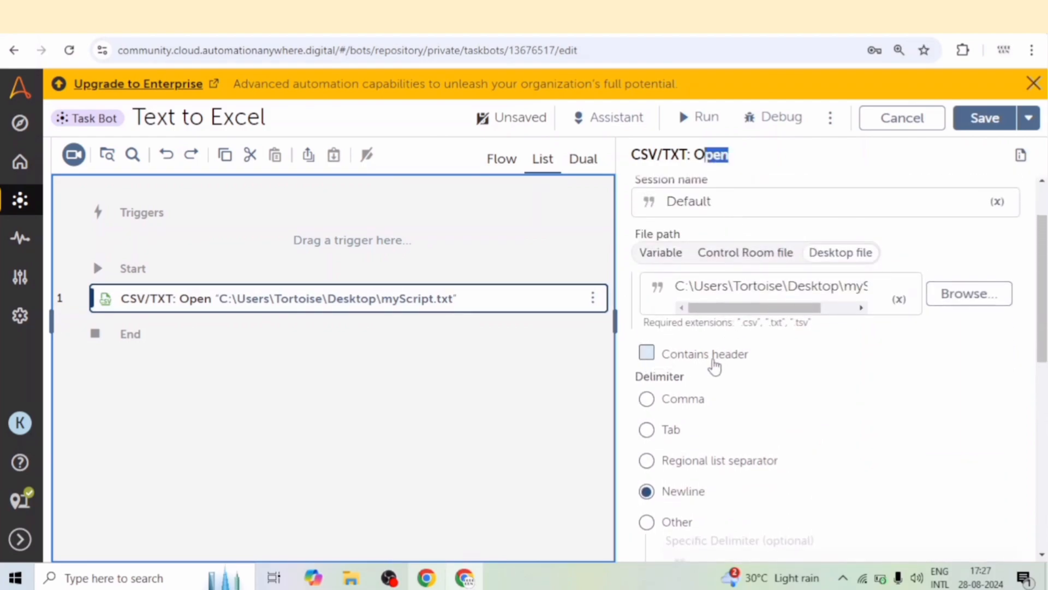
pyautogui.moveTo(689, 371)
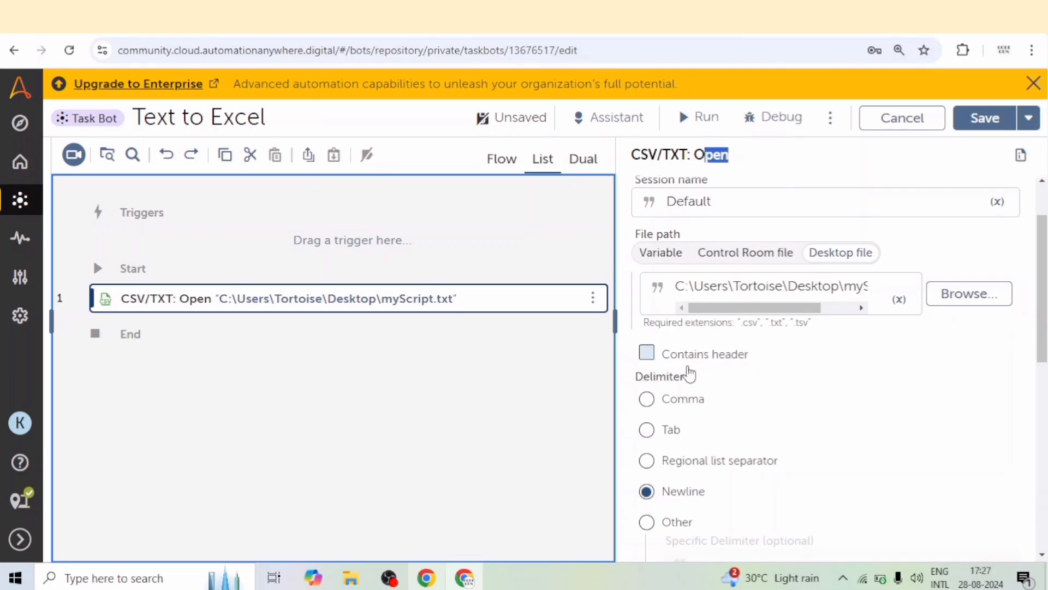
pyautogui.click(645, 353)
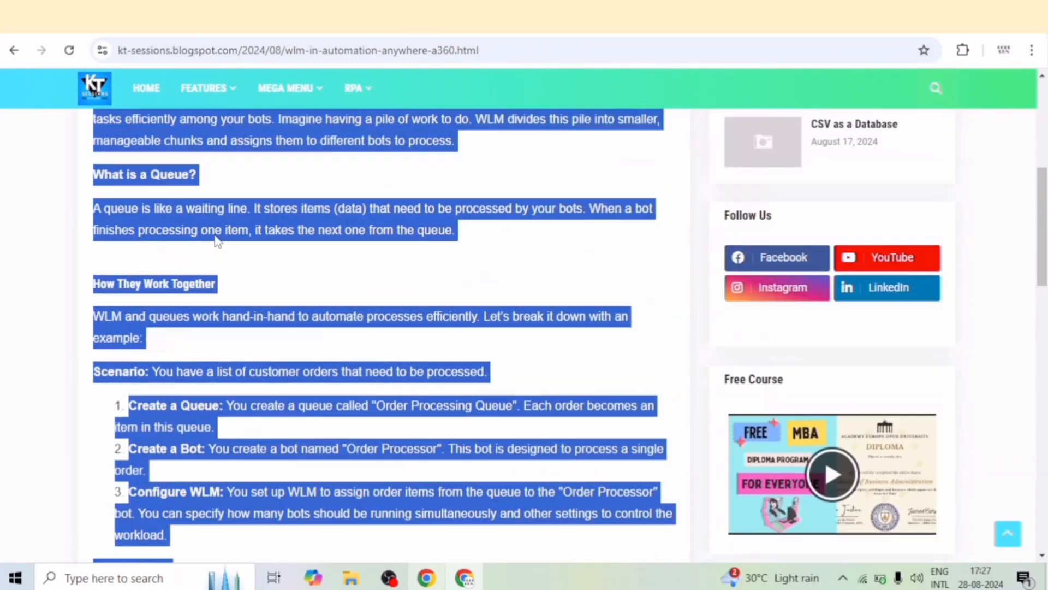
pyautogui.scroll(3)
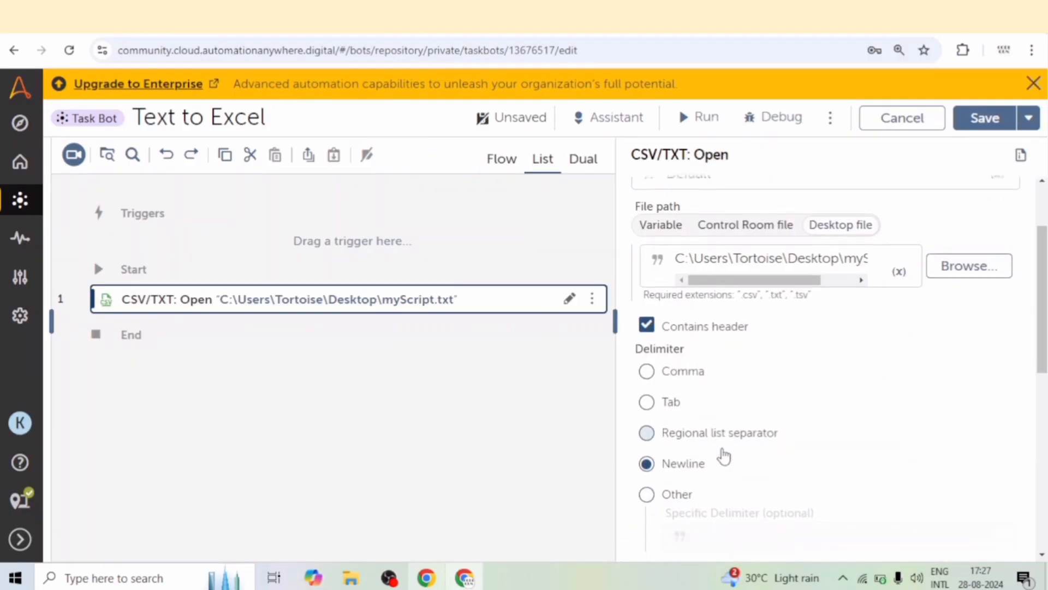
# - Set the Open action's delimiter to Newline after trying regional and custom separators
pyautogui.scroll(-3)
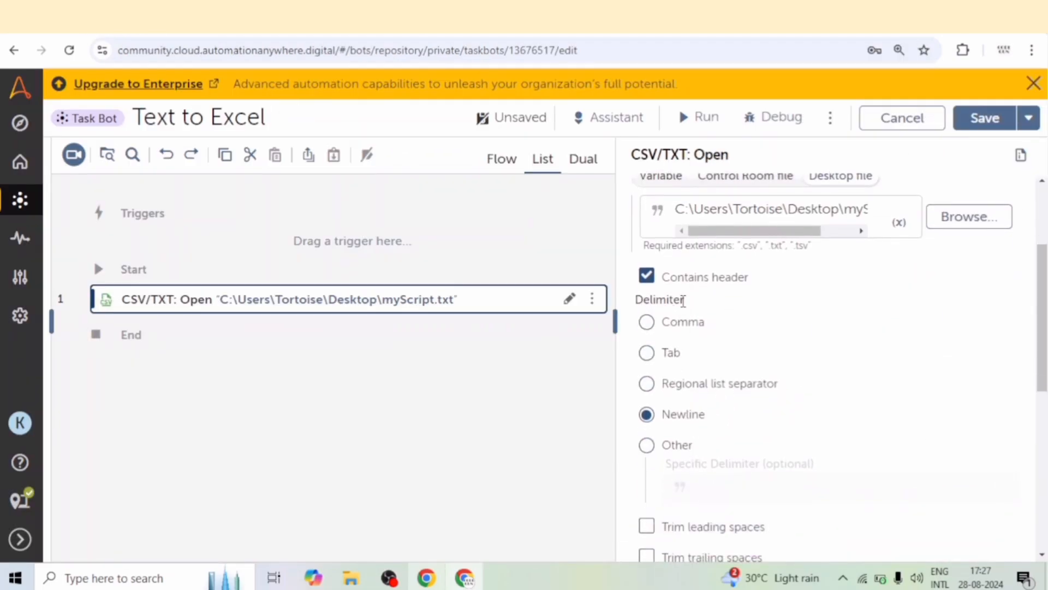
pyautogui.click(647, 384)
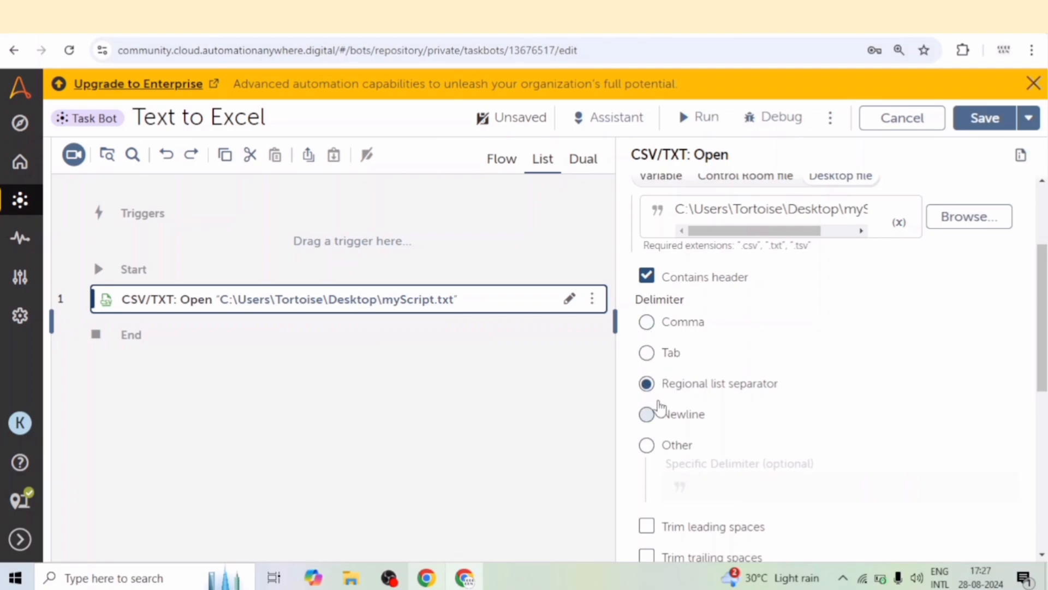
pyautogui.click(647, 444)
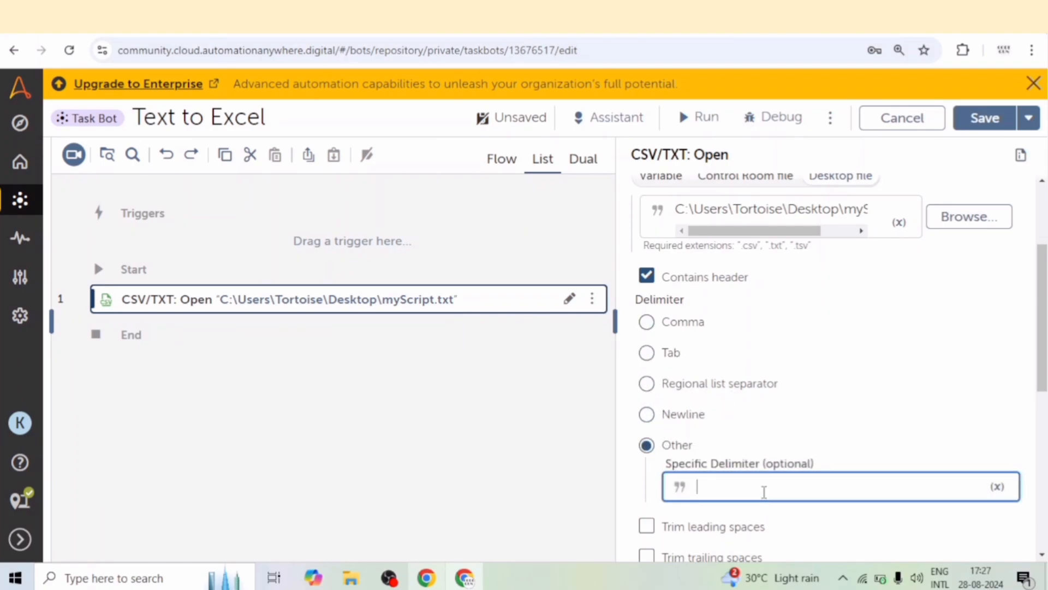
pyautogui.write(')')
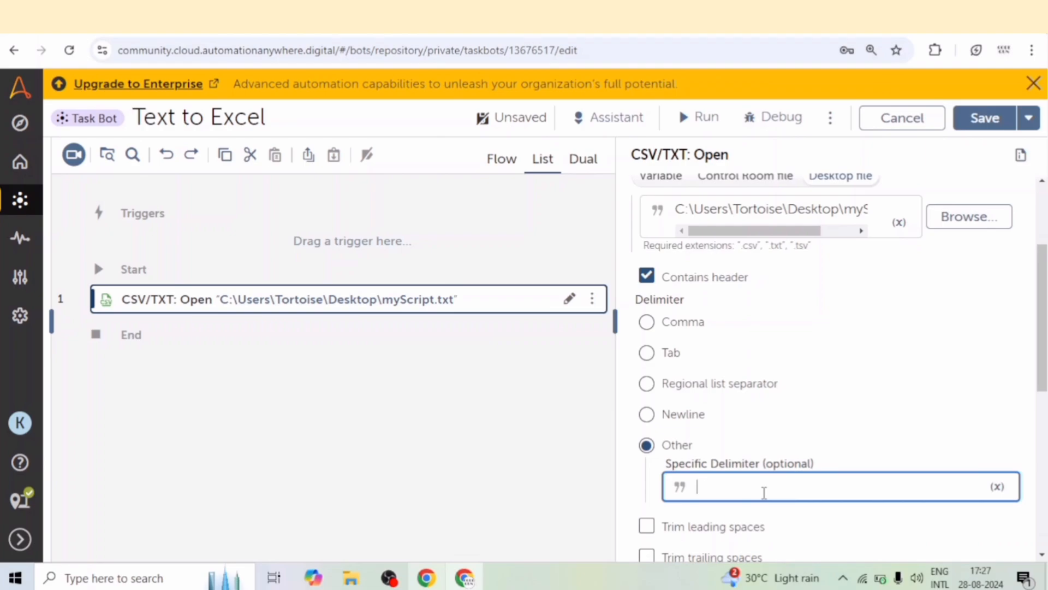
pyautogui.moveTo(646, 414)
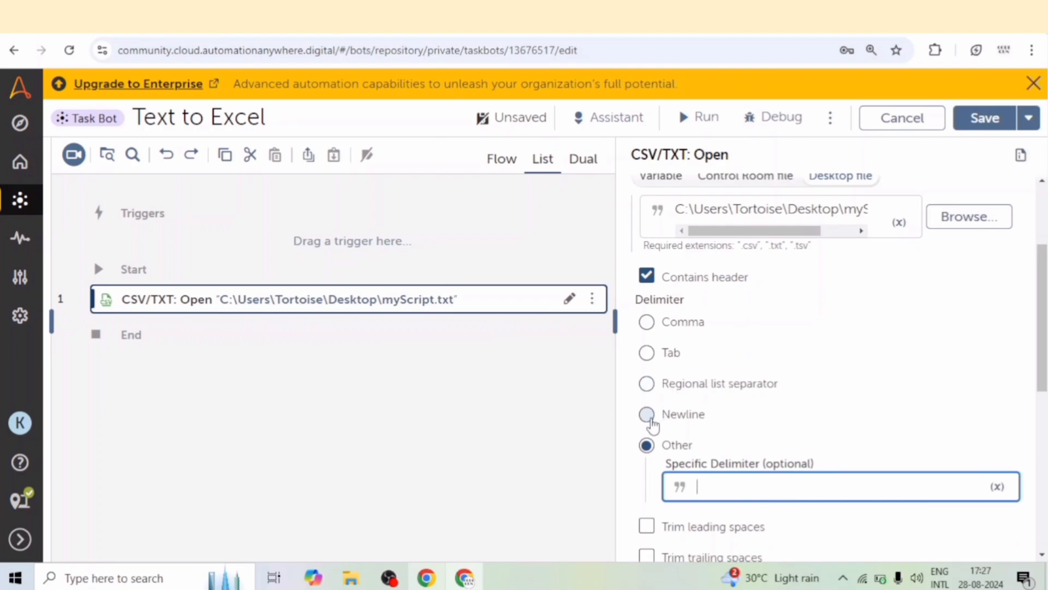
pyautogui.click(645, 414)
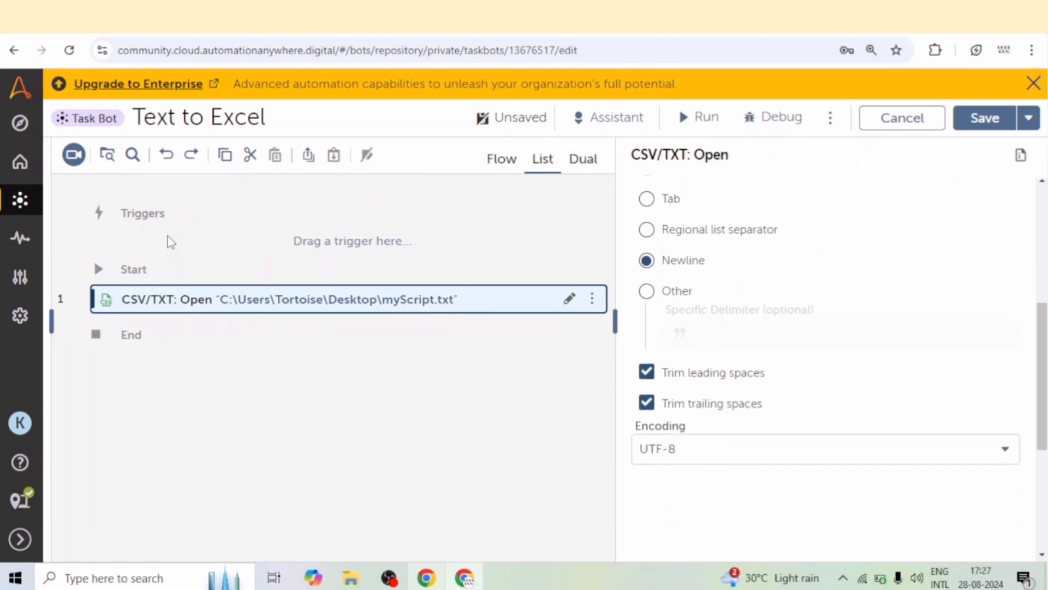
pyautogui.moveTo(166, 154)
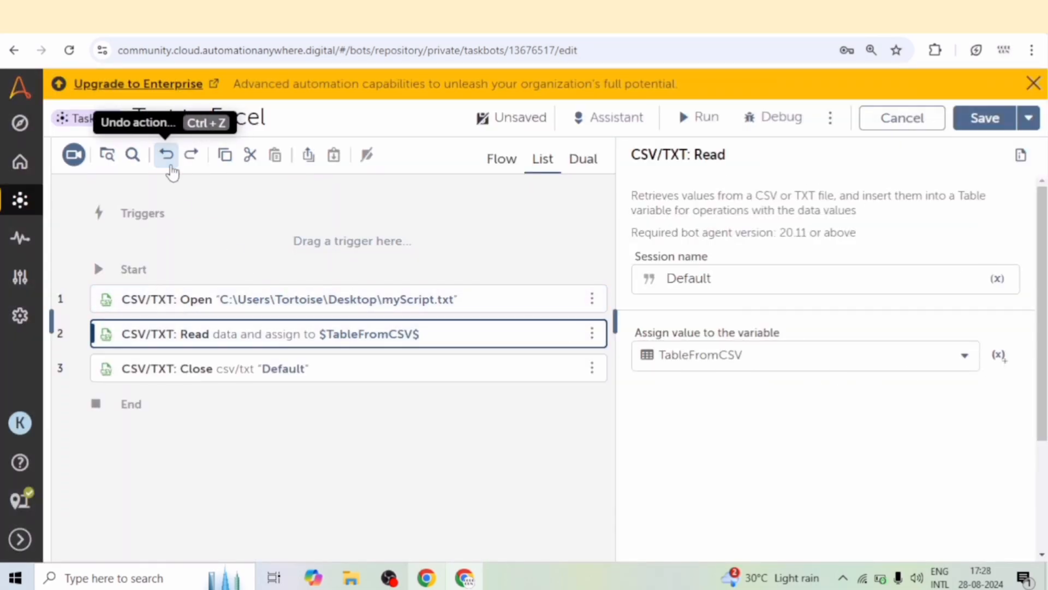
pyautogui.moveTo(277, 362)
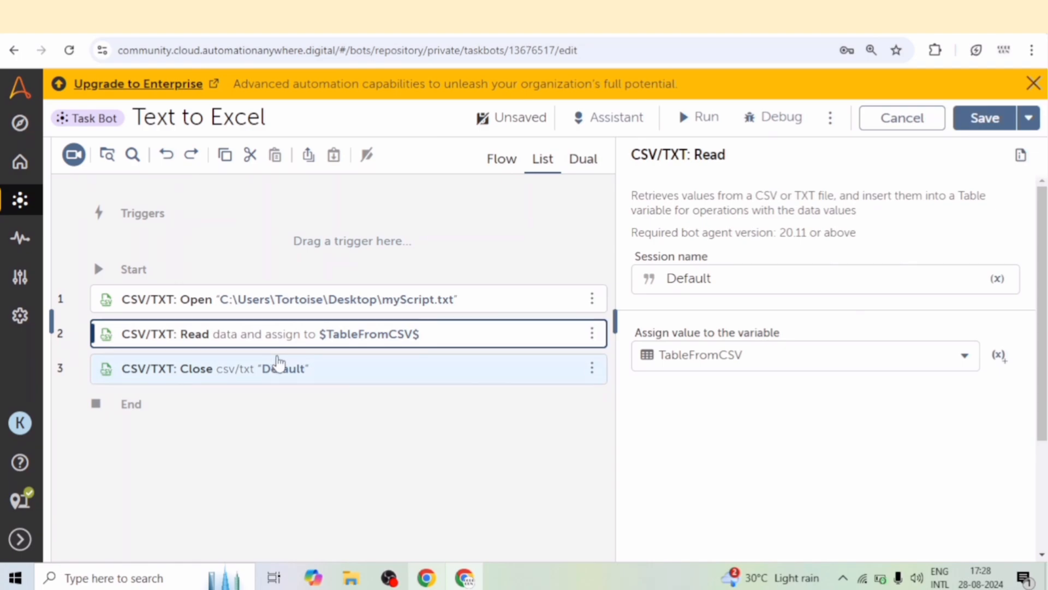
# - Review the CSV/TXT Close action's session settings
pyautogui.click(280, 368)
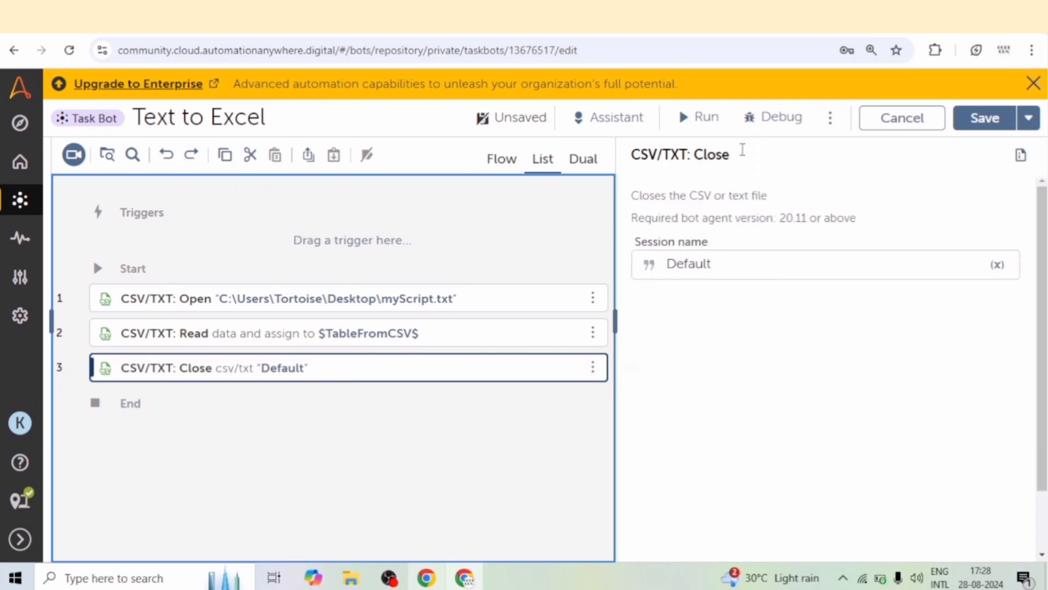
pyautogui.moveTo(487, 334)
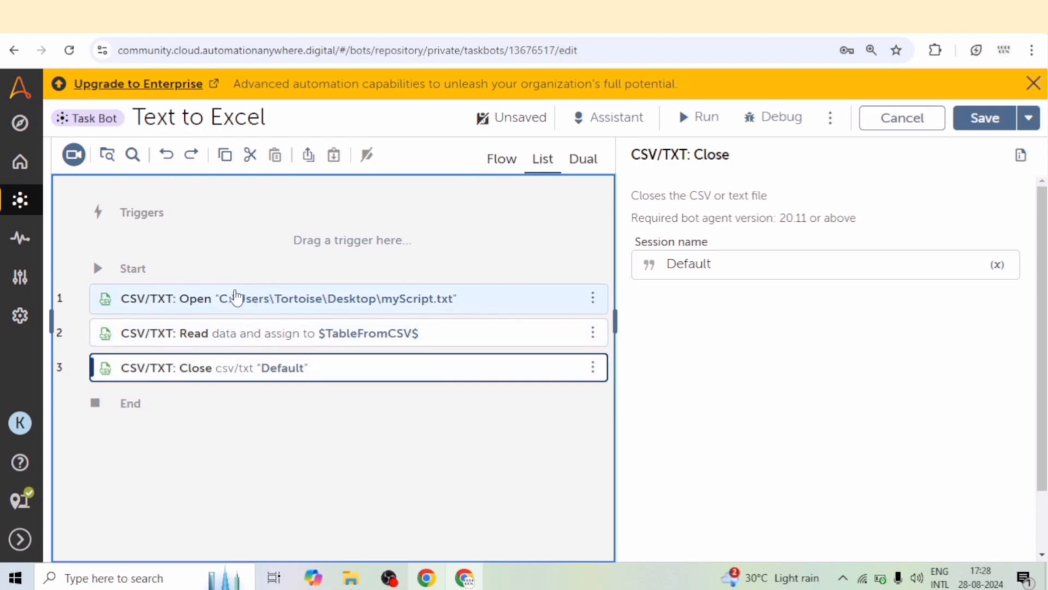
pyautogui.moveTo(161, 303)
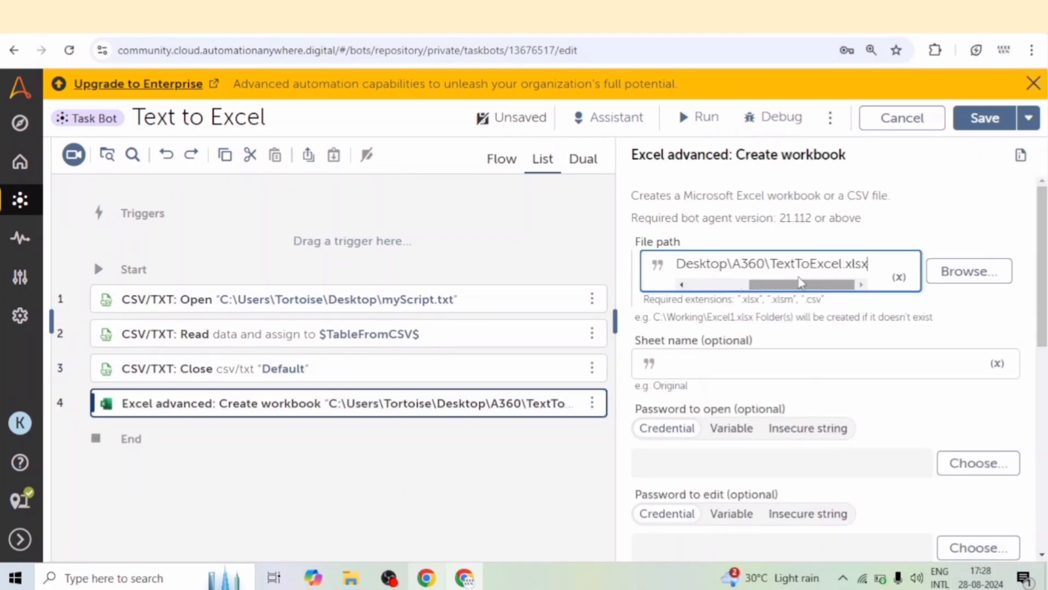
# - Set the Create workbook path to Desktop\A360\TextToExcel.xlsx
pyautogui.doubleClick(817, 263)
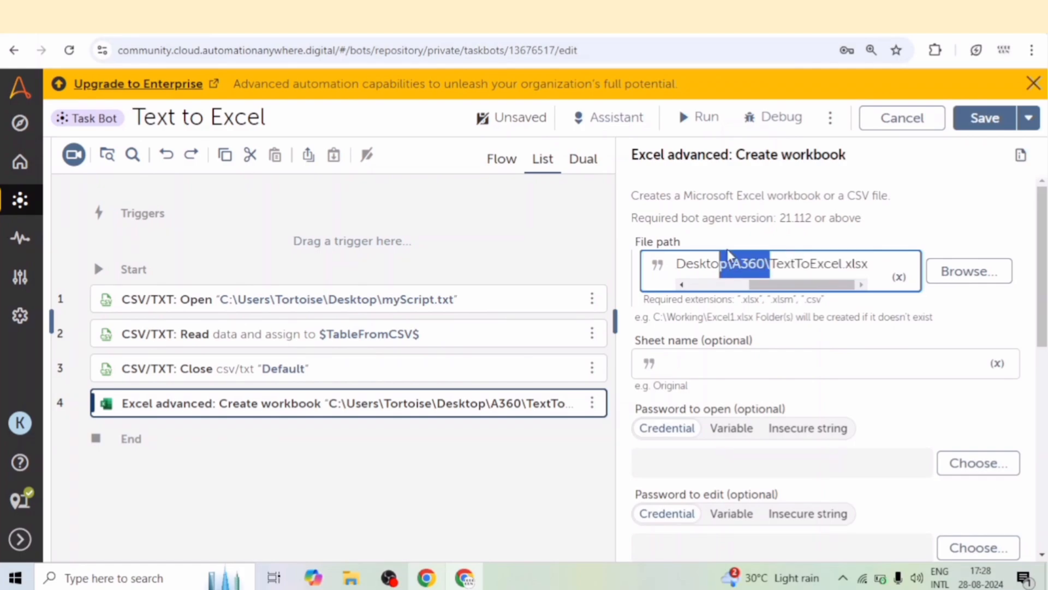
pyautogui.moveTo(165, 154)
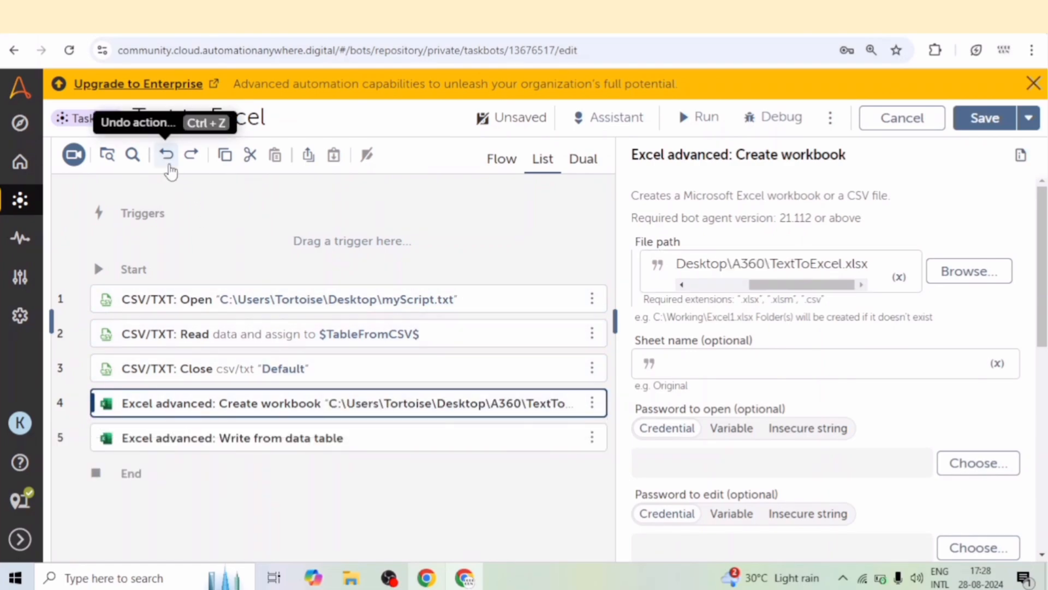
pyautogui.click(769, 263)
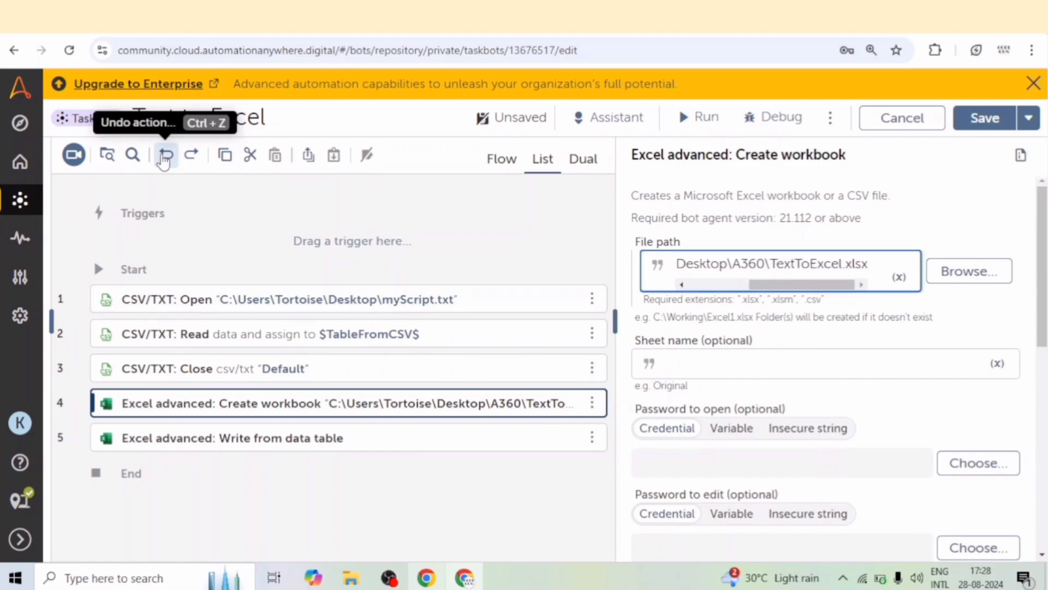
# - Set Write from data table to TableFromCSV at A1, then run the bot
pyautogui.click(230, 437)
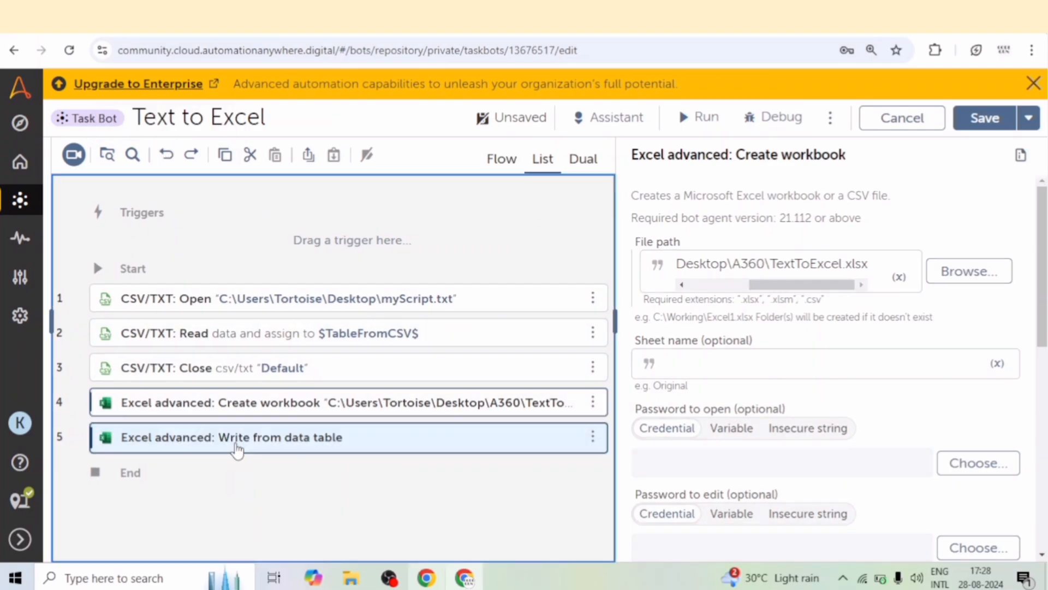
pyautogui.click(230, 436)
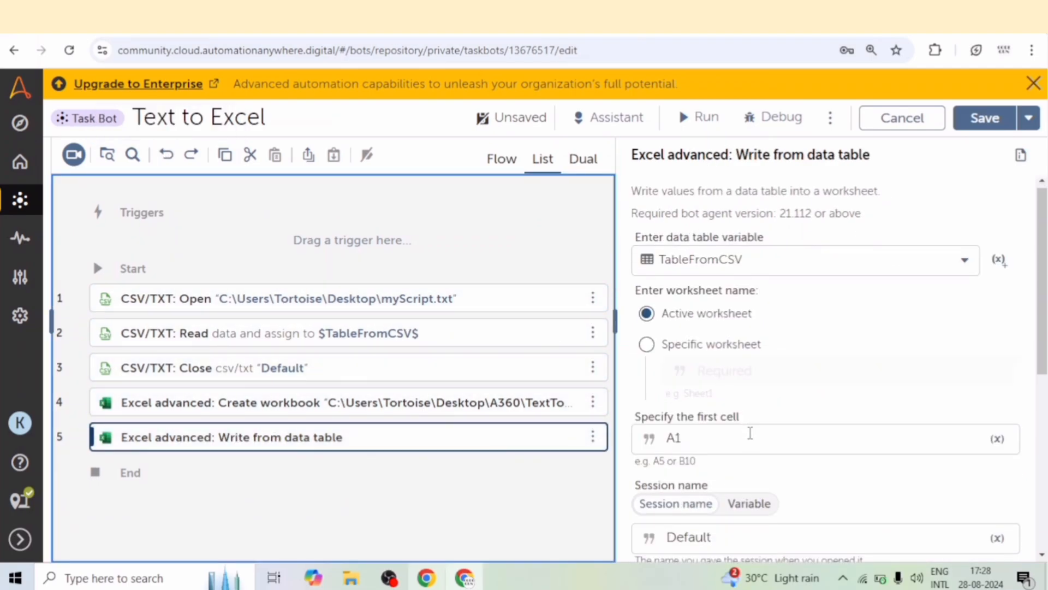
pyautogui.scroll(-3)
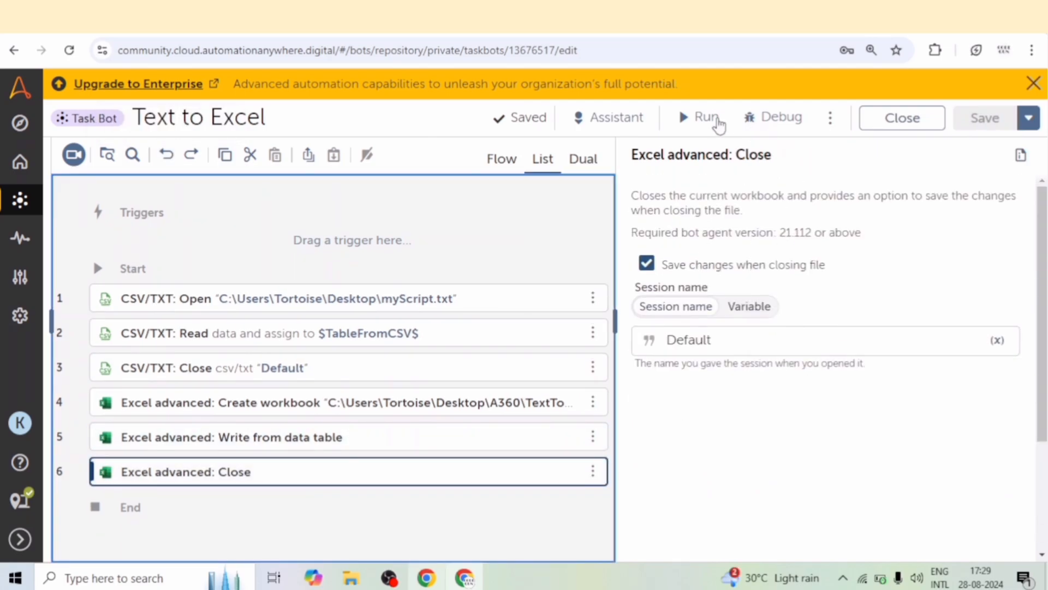
pyautogui.click(698, 117)
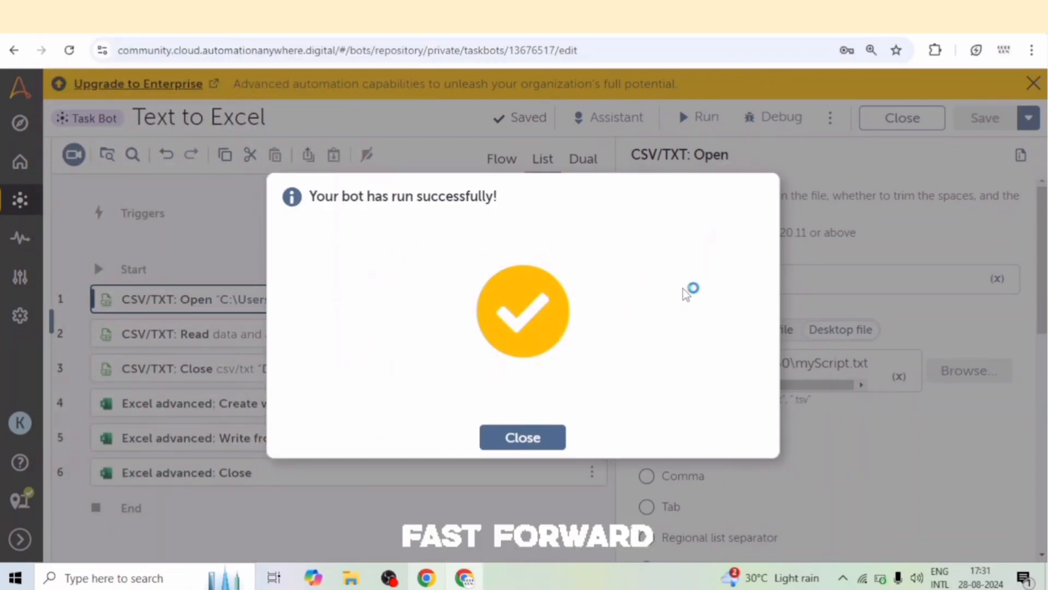
# - Dismiss the 'Your bot has run successfully!' message
pyautogui.click(522, 436)
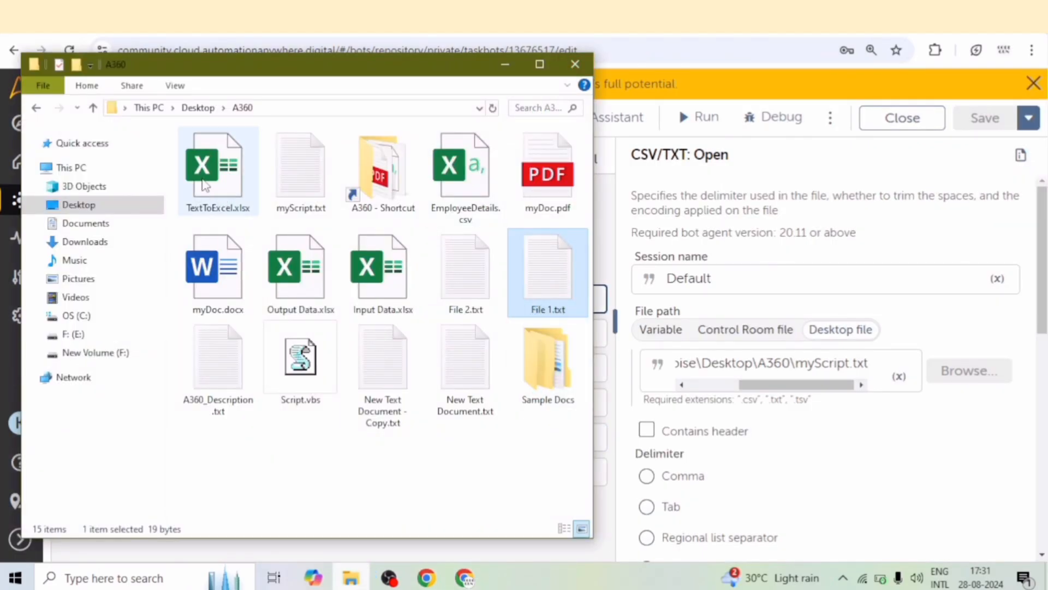
pyautogui.moveTo(217, 167)
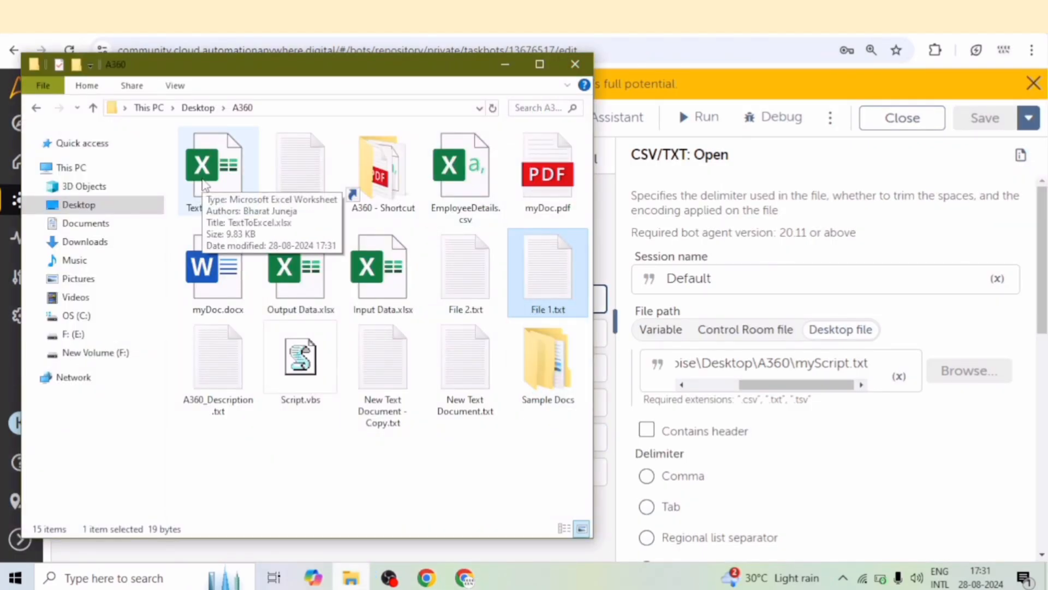
# - Open TextToExcel.xlsx from the A360 folder in a maximized Explorer window
pyautogui.click(217, 167)
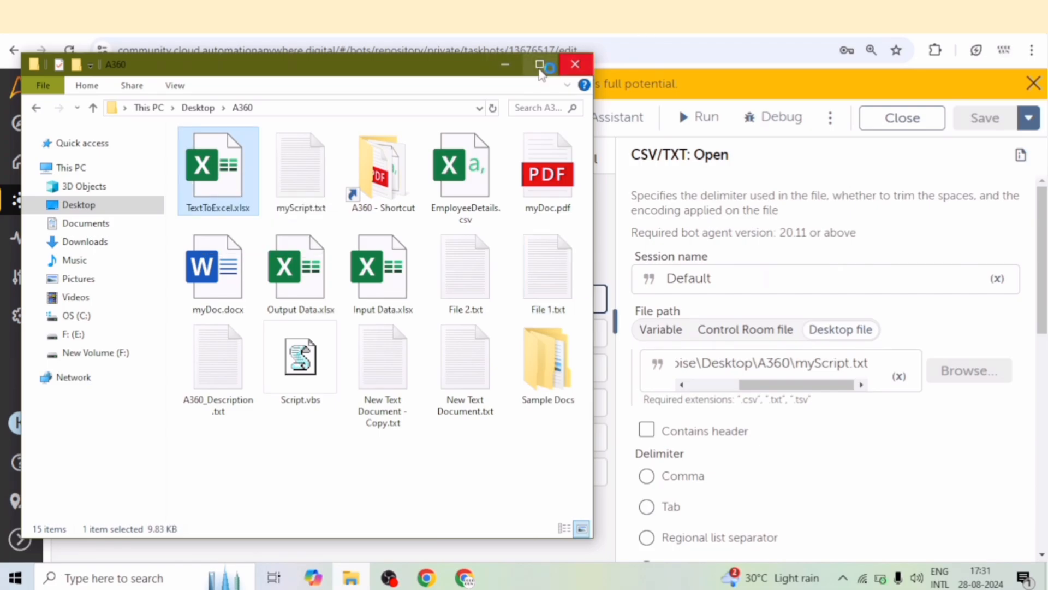
pyautogui.click(541, 65)
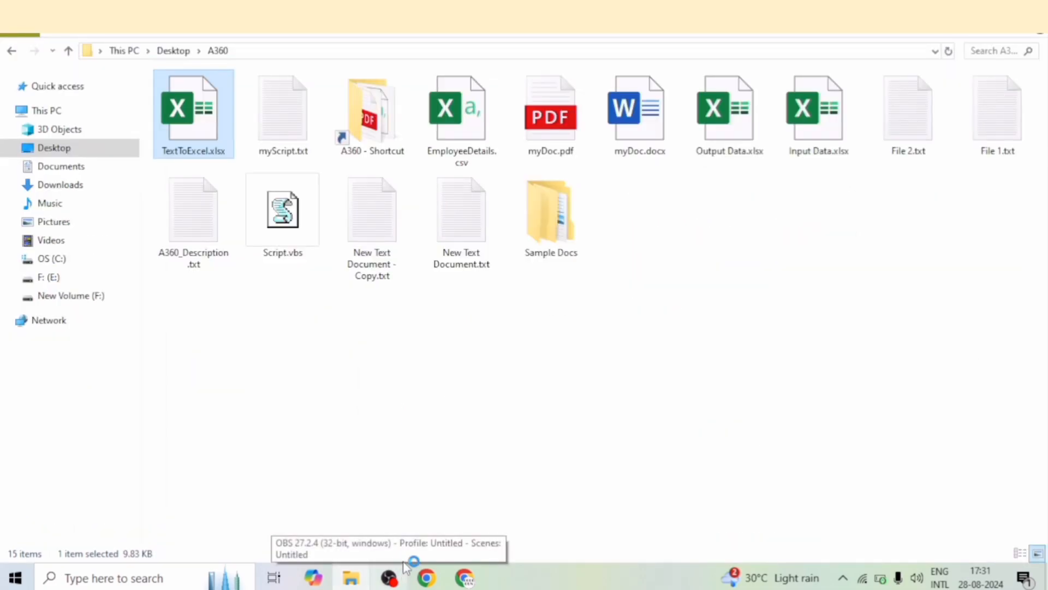
pyautogui.doubleClick(193, 113)
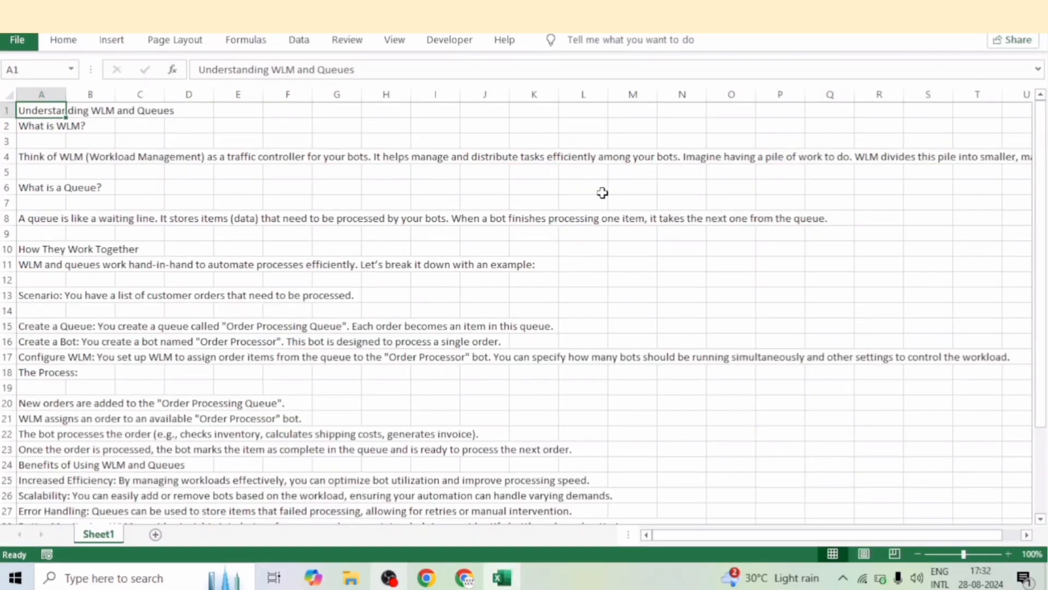
pyautogui.moveTo(172, 192)
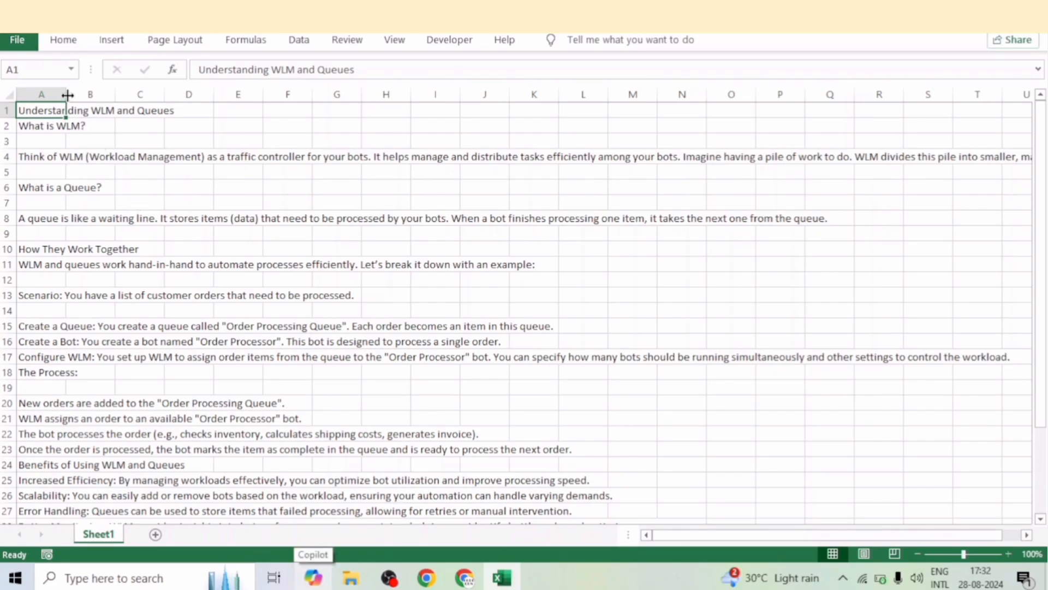
# - Widen column A, check the text against the blog post, and return to Excel
pyautogui.click(463, 577)
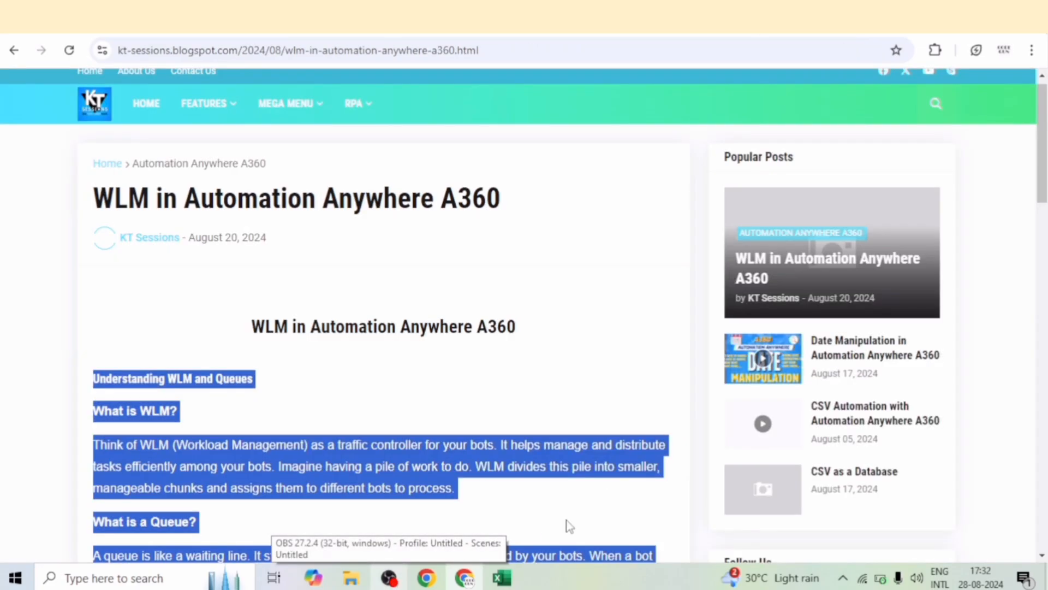
pyautogui.scroll(-3)
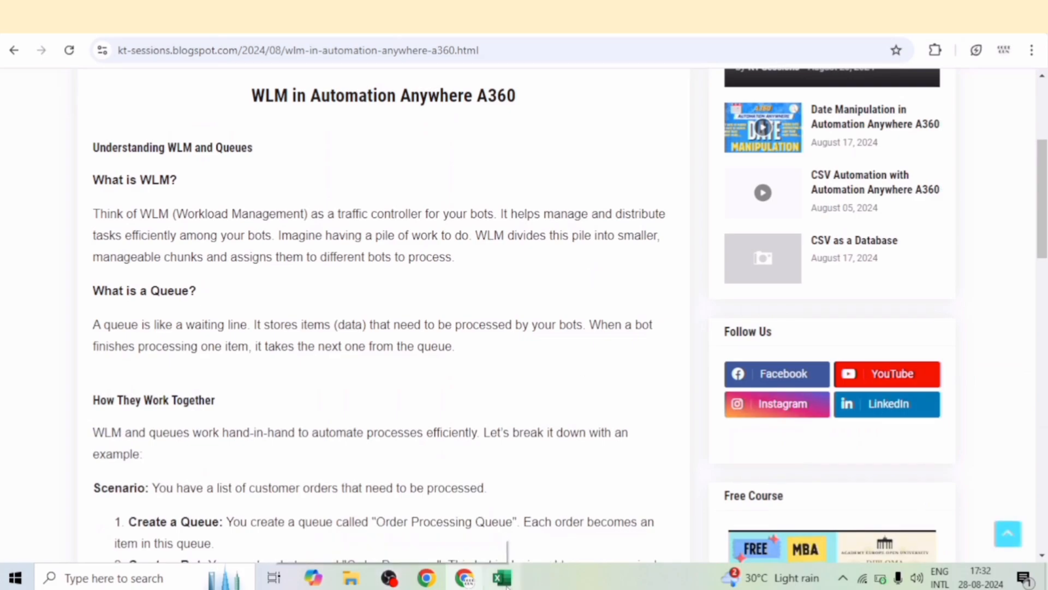
pyautogui.click(500, 578)
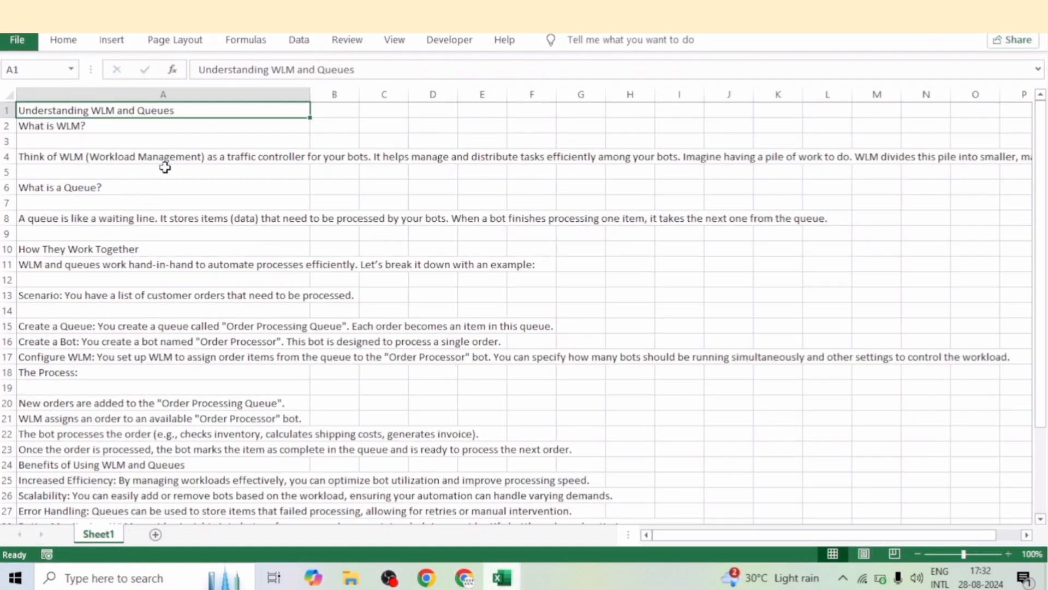